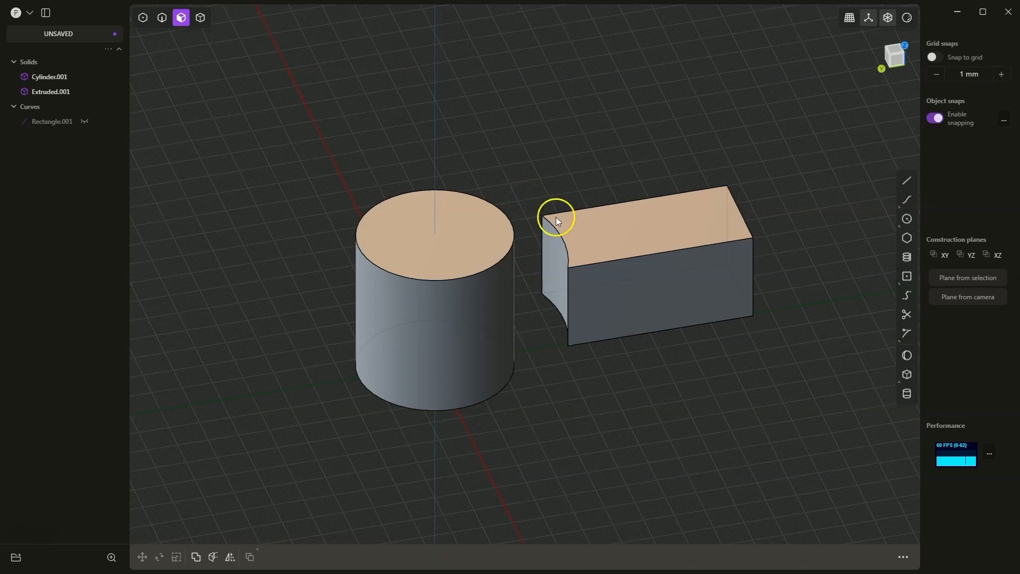
# - Orbit around the existing cylinder and curved-notch block
pyautogui.moveTo(557, 218); pyautogui.dragTo(595, 335)
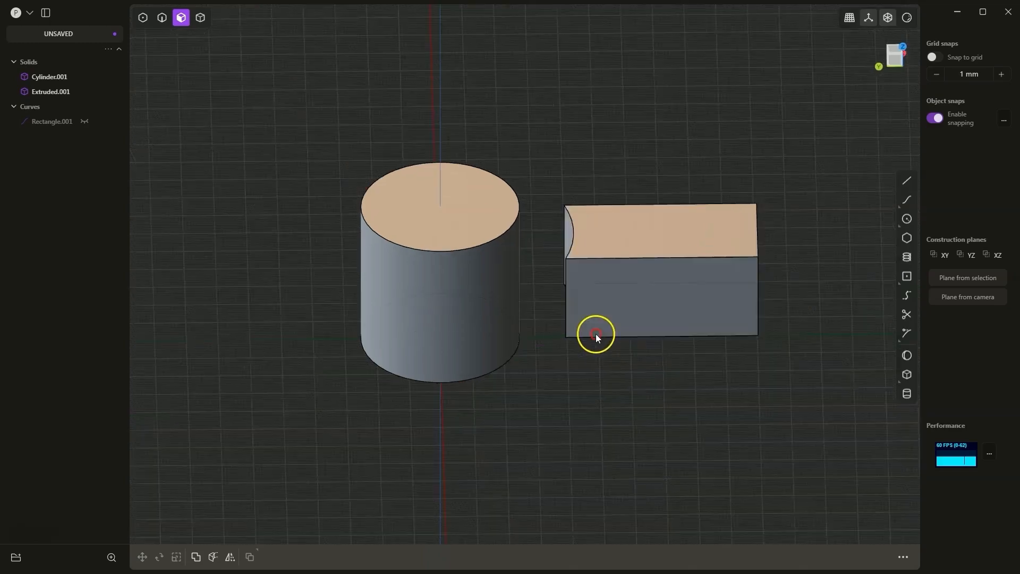
pyautogui.moveTo(596, 336); pyautogui.dragTo(620, 264)
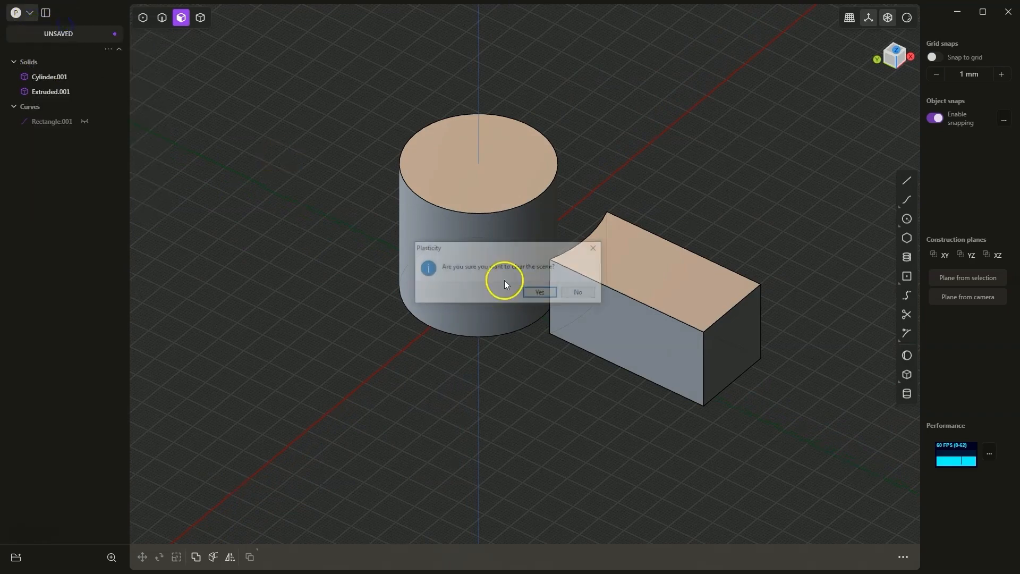
# - Clear the scene and draw a new cylinder standing at the origin
pyautogui.click(539, 292)
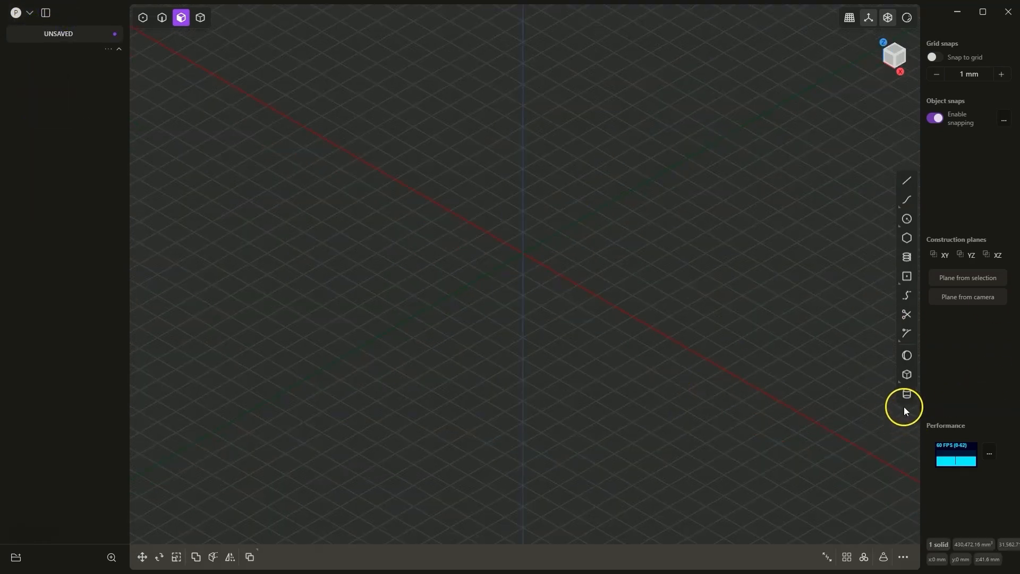
pyautogui.click(906, 393)
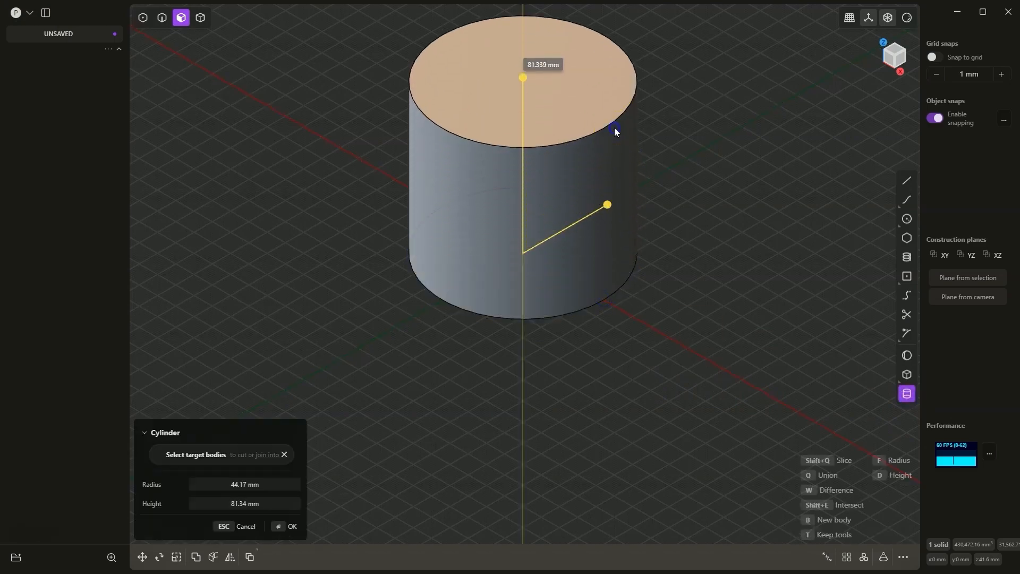
pyautogui.click(291, 526)
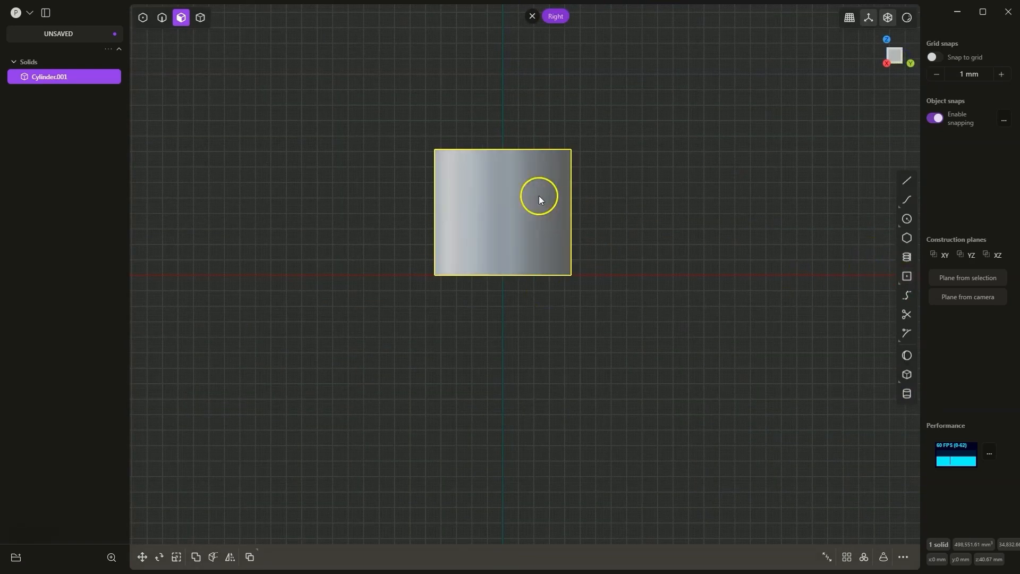
pyautogui.moveTo(693, 254)
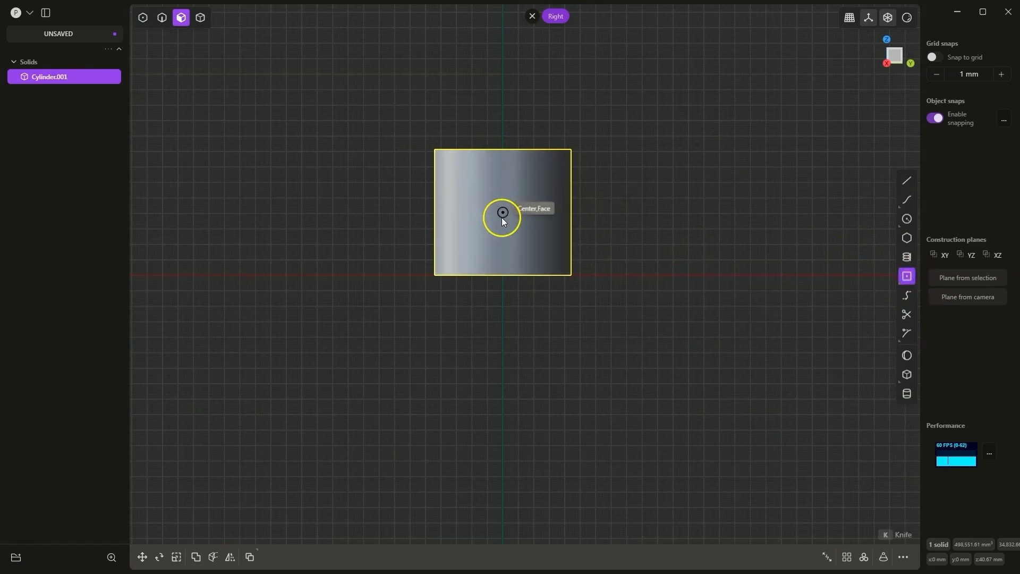
pyautogui.moveTo(552, 254)
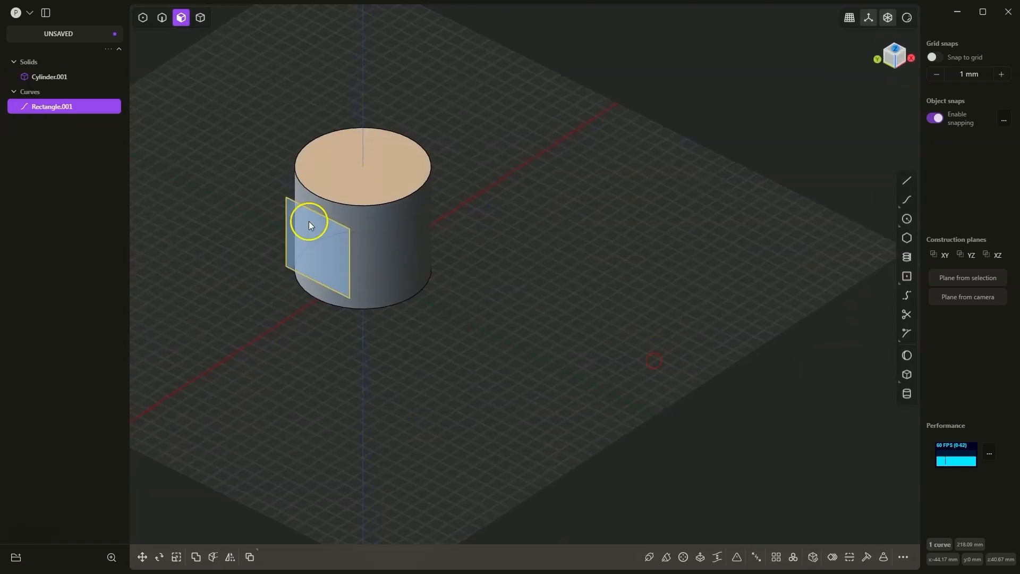
pyautogui.moveTo(338, 251)
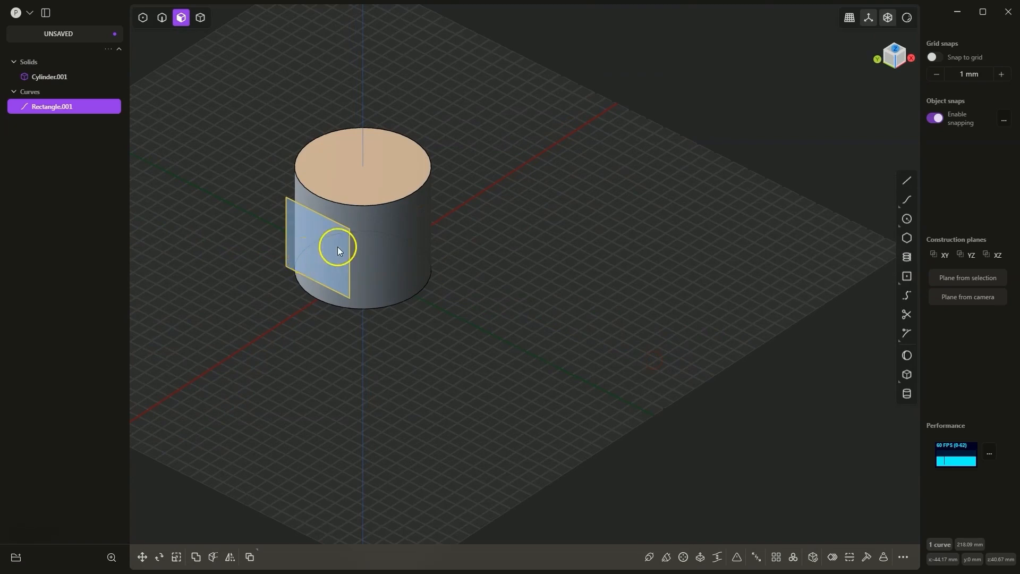
# - Move the upright rectangle away from Cylinder.001 to a new spot on the grid
pyautogui.moveTo(337, 251); pyautogui.dragTo(235, 328)
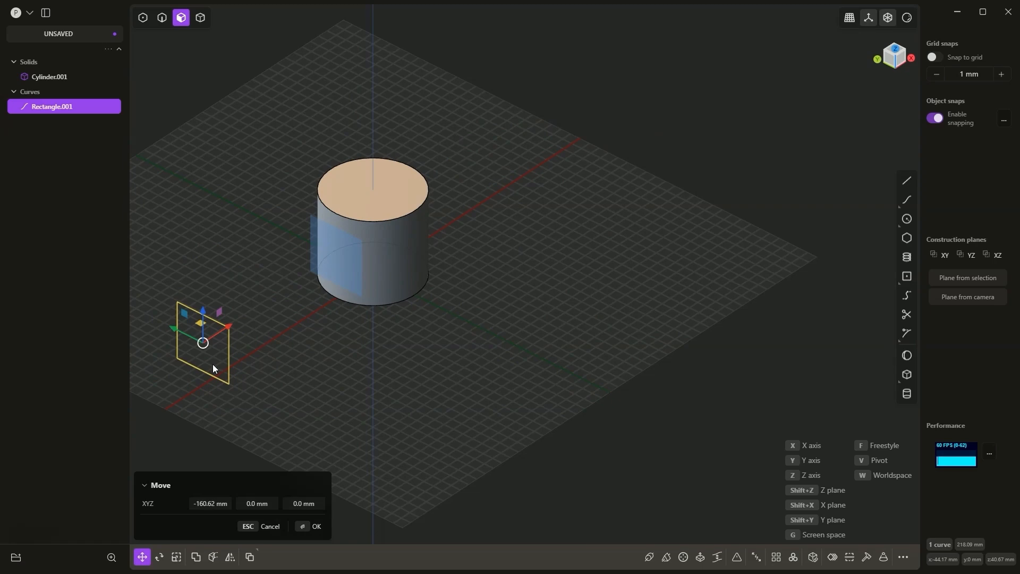
pyautogui.moveTo(256, 450)
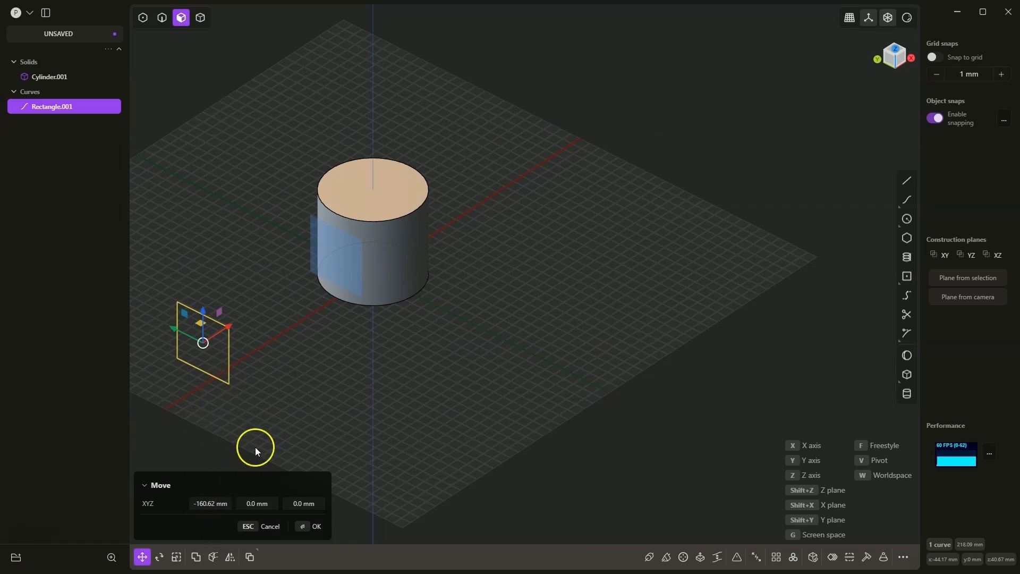
pyautogui.moveTo(255, 452); pyautogui.dragTo(337, 417)
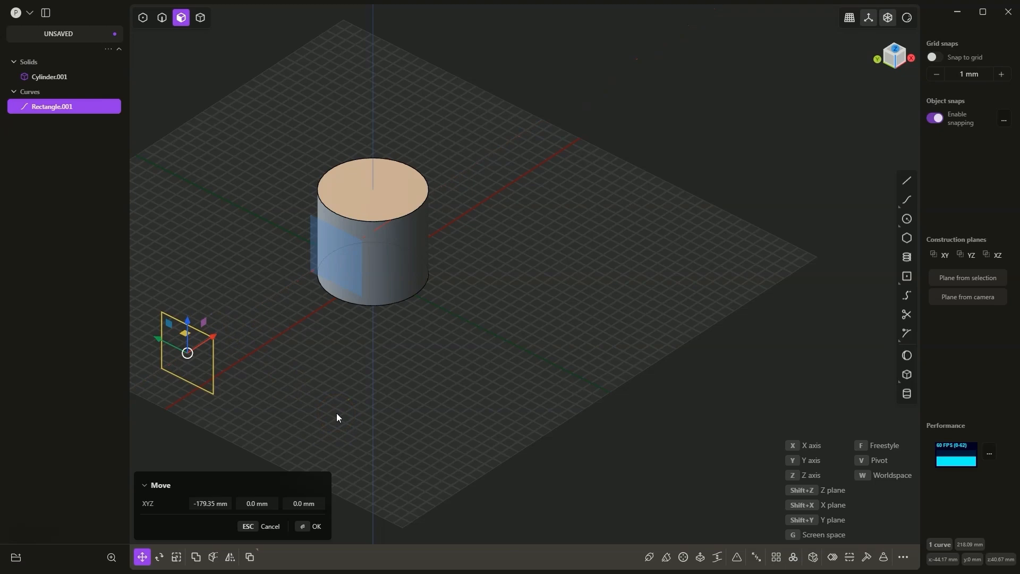
pyautogui.moveTo(298, 255)
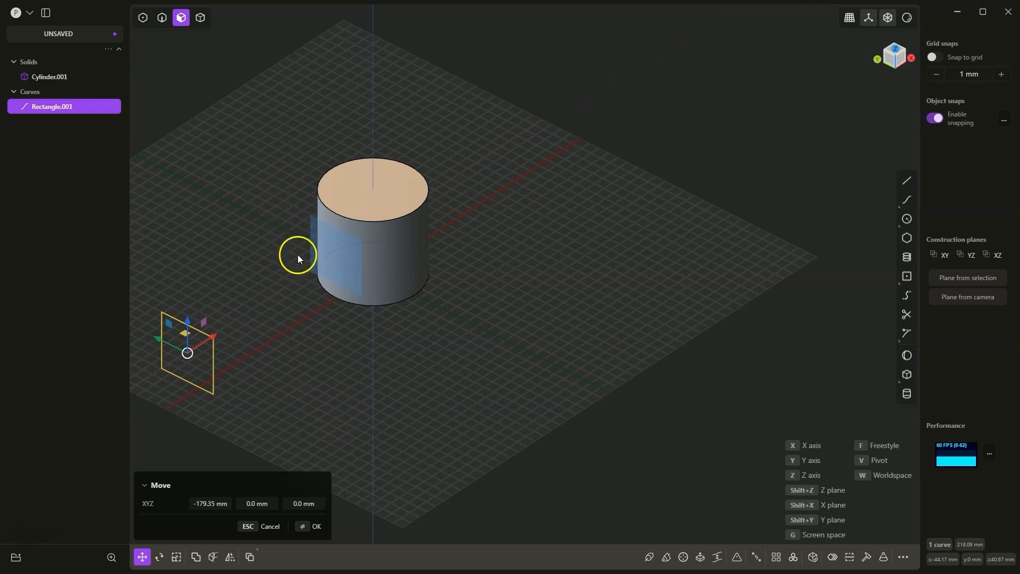
pyautogui.moveTo(188, 357)
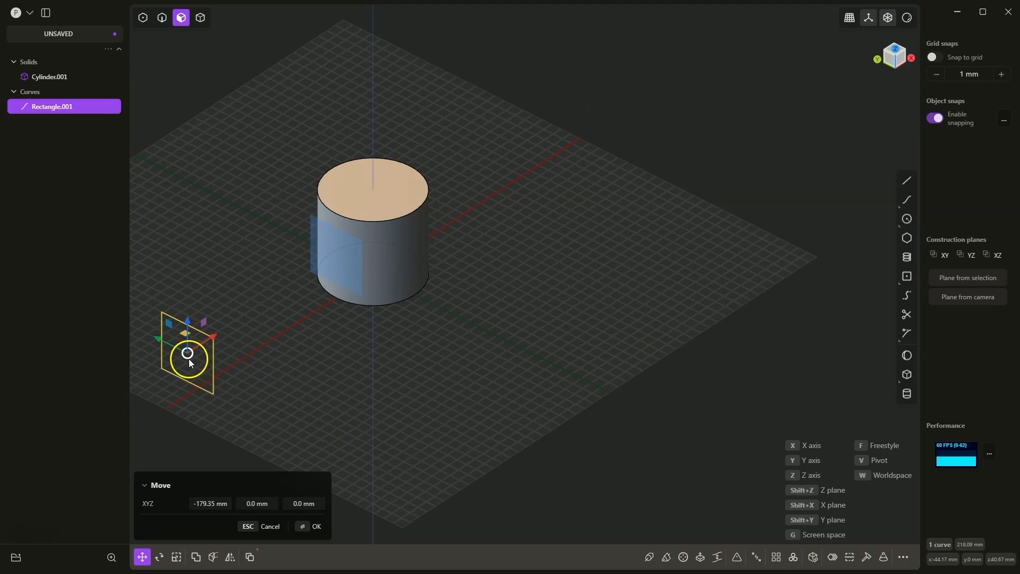
pyautogui.click(316, 526)
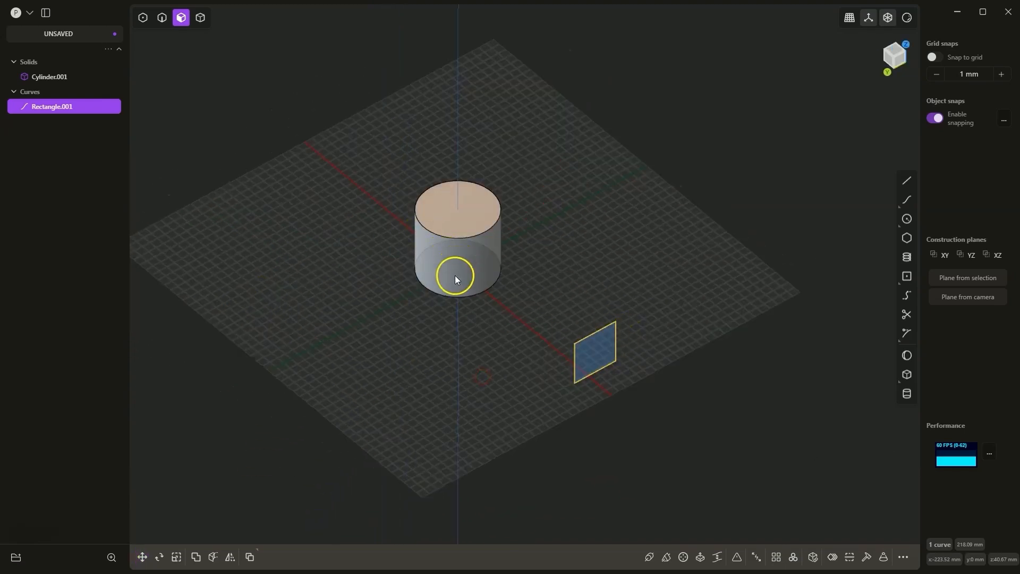
pyautogui.moveTo(456, 277); pyautogui.dragTo(425, 284)
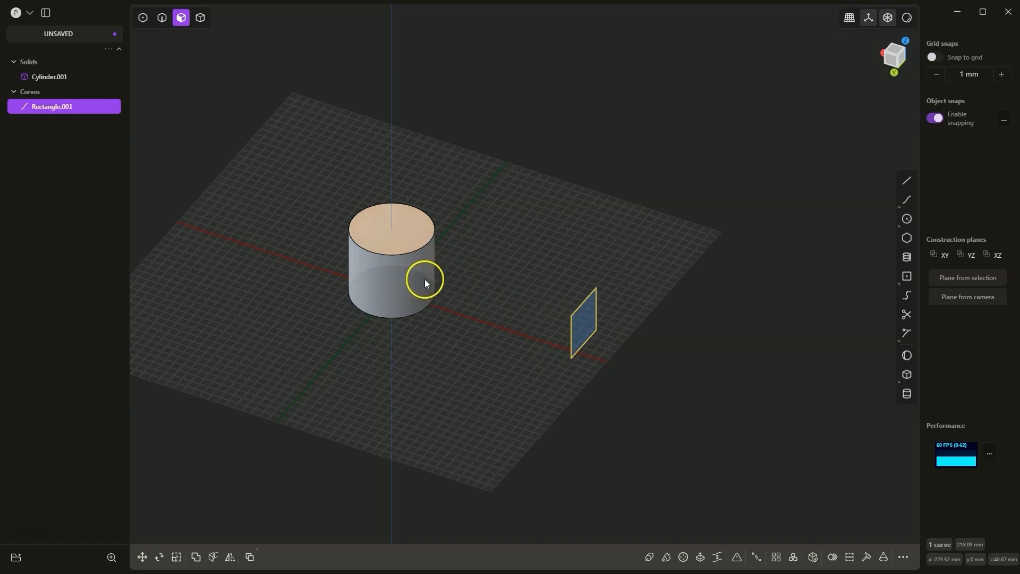
pyautogui.moveTo(442, 242)
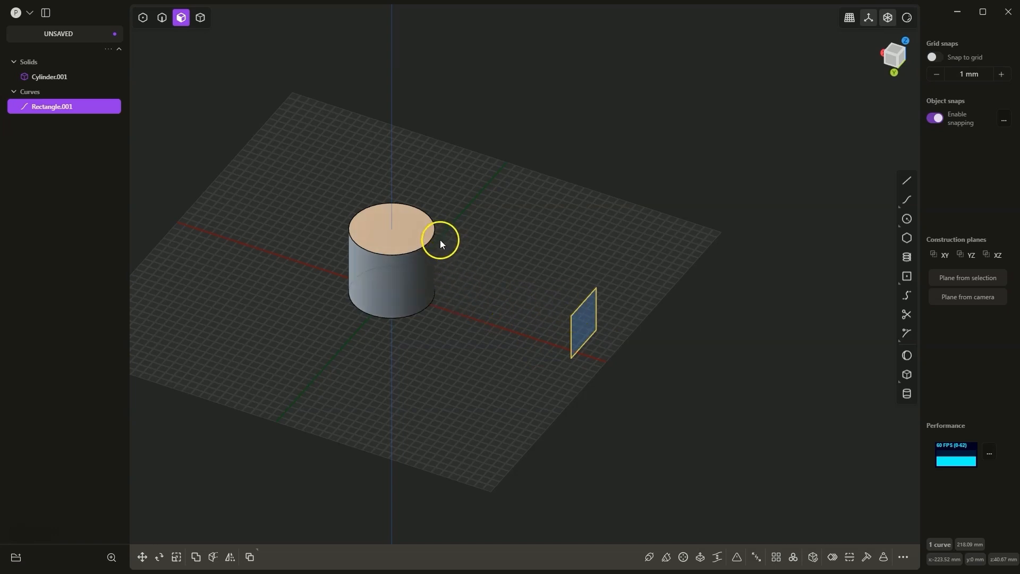
pyautogui.moveTo(402, 284)
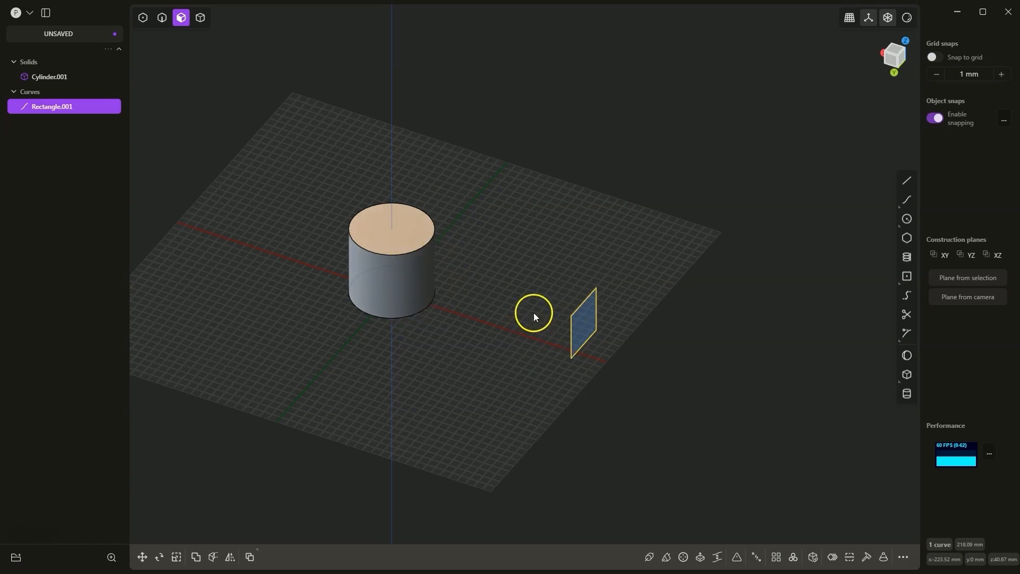
pyautogui.moveTo(534, 316); pyautogui.dragTo(589, 335)
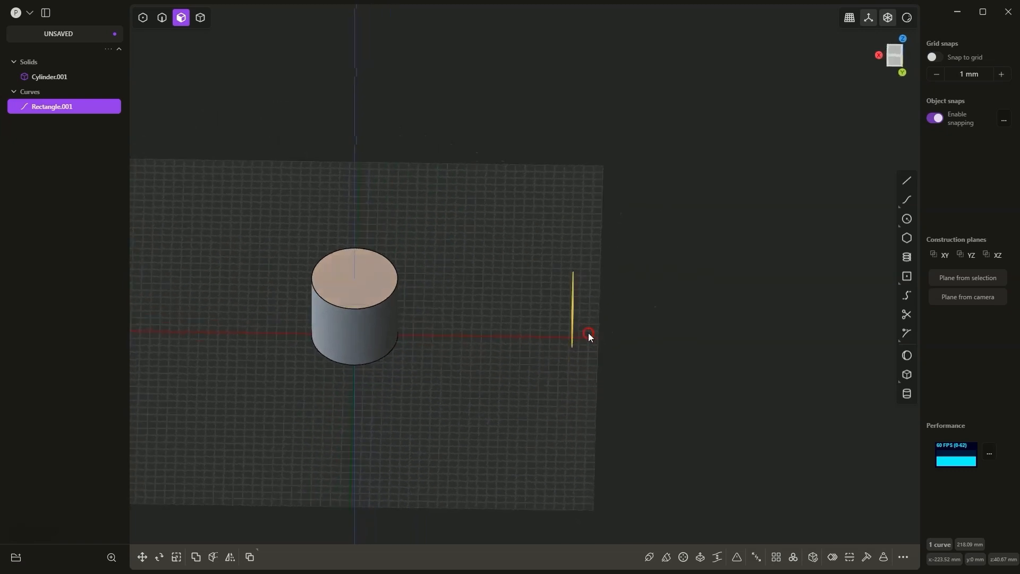
# - Extrude Rectangle.001 about 61 mm into a solid block
pyautogui.click(847, 557)
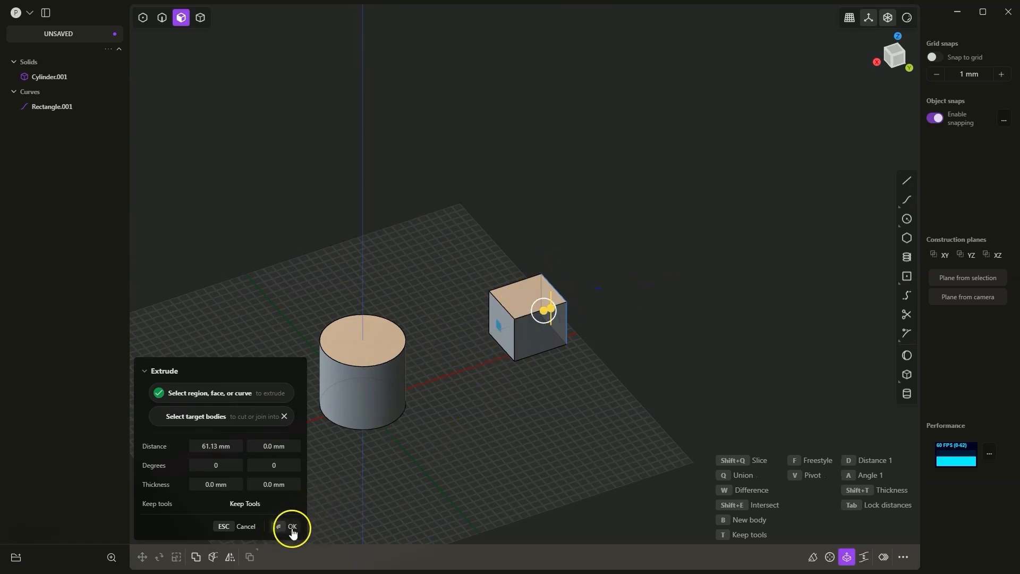
pyautogui.click(290, 528)
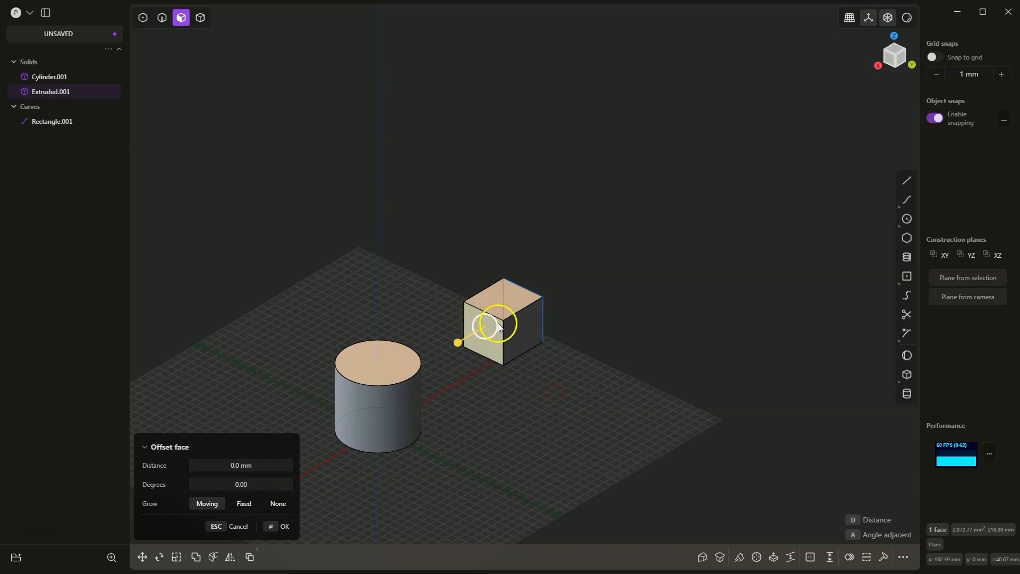
pyautogui.moveTo(397, 424)
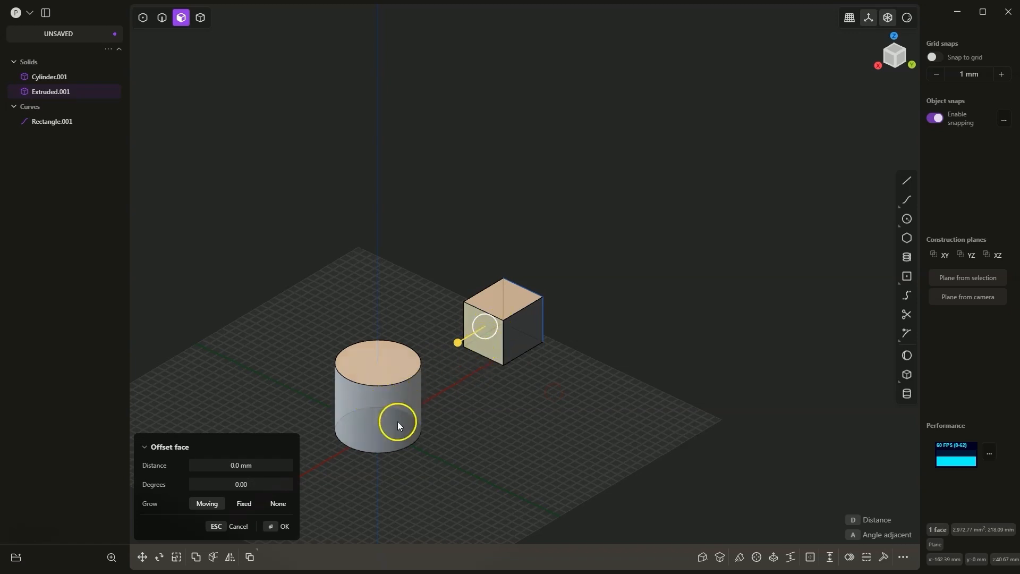
# - Match the block's end face to the cylinder's curved wall using Match Face
pyautogui.write('mat')
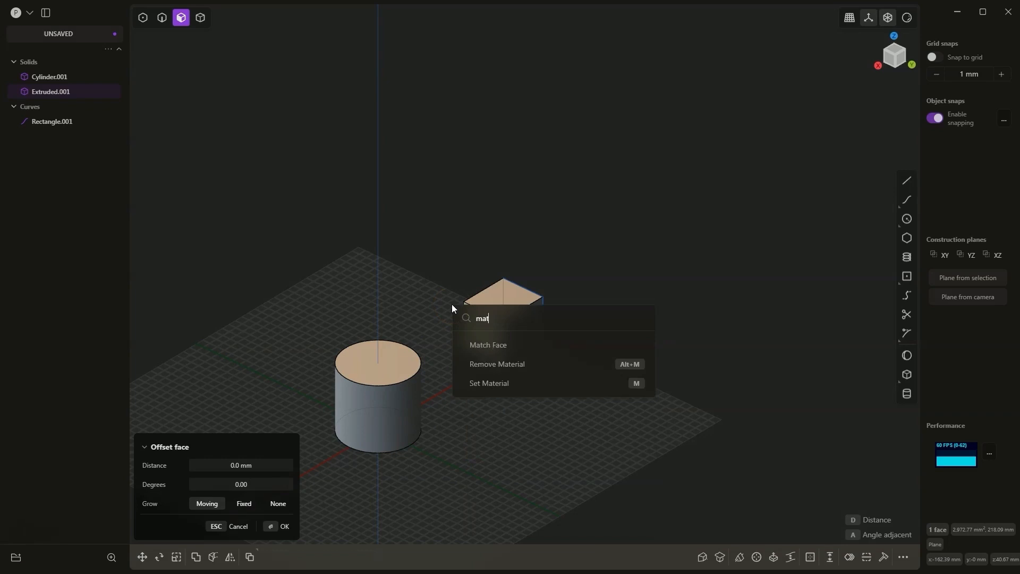
pyautogui.click(488, 345)
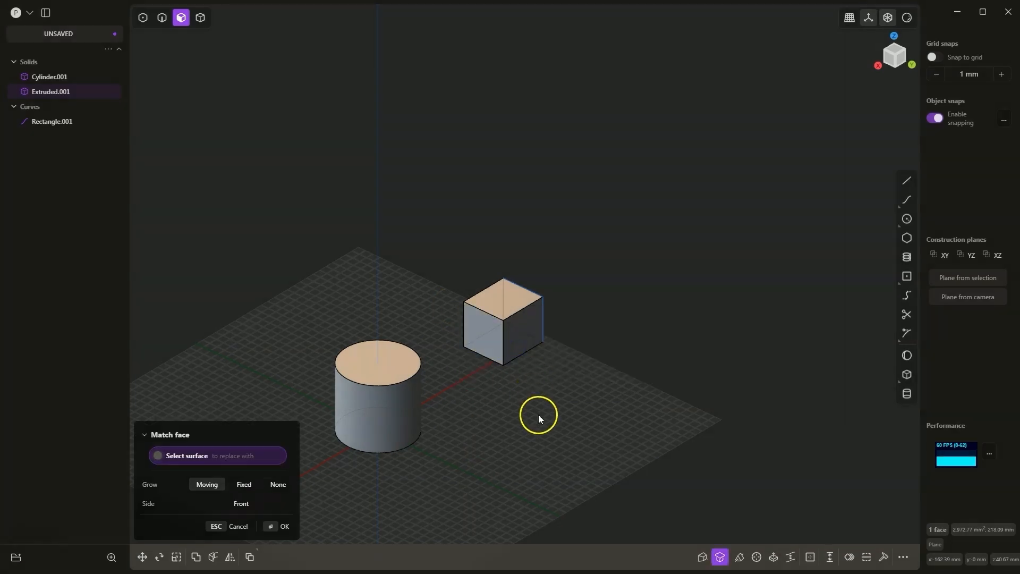
pyautogui.moveTo(538, 415); pyautogui.dragTo(434, 361)
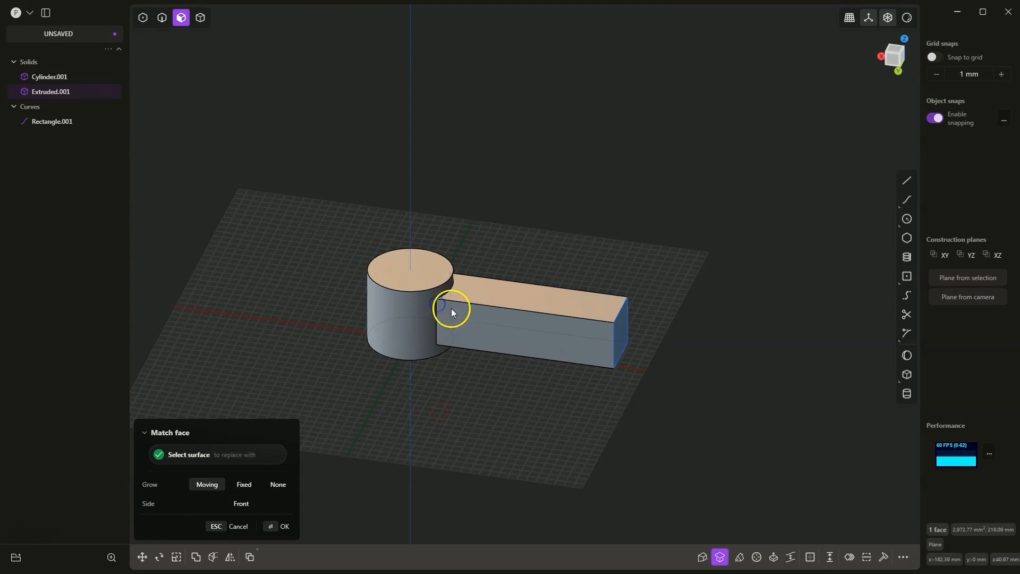
pyautogui.click(423, 307)
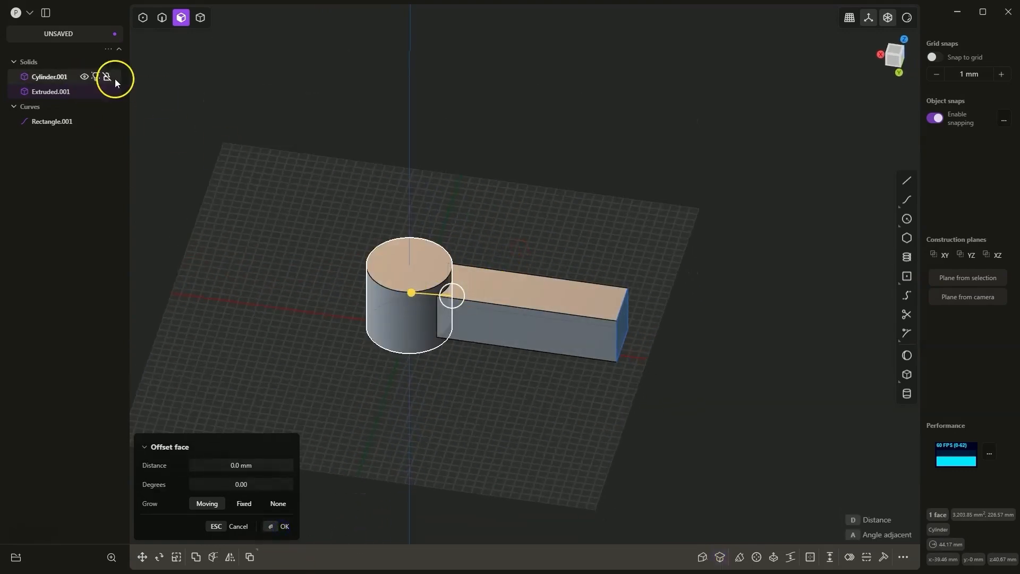
pyautogui.click(105, 77)
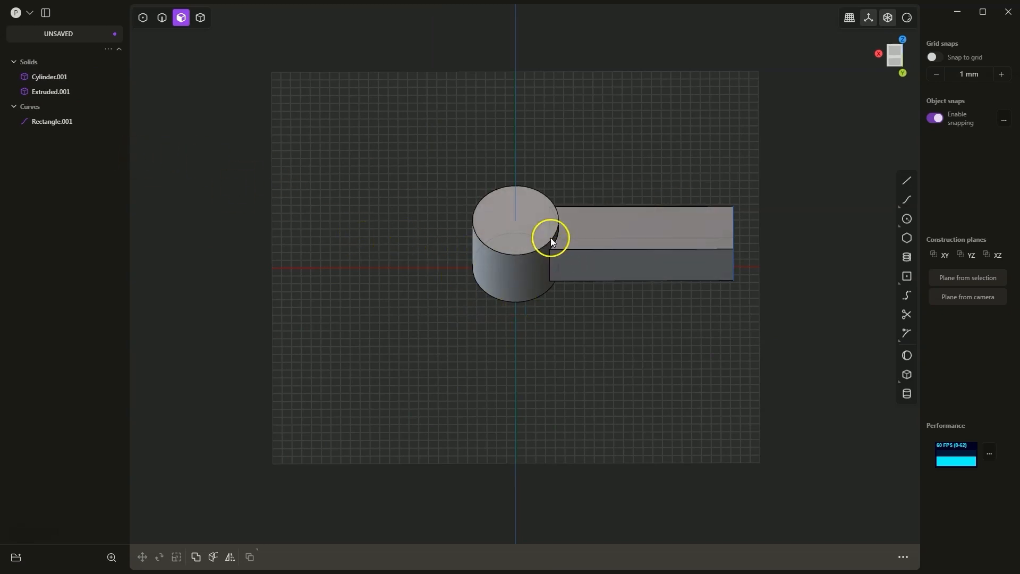
# - Hide Extruded.001 in the outliner
pyautogui.click(50, 90)
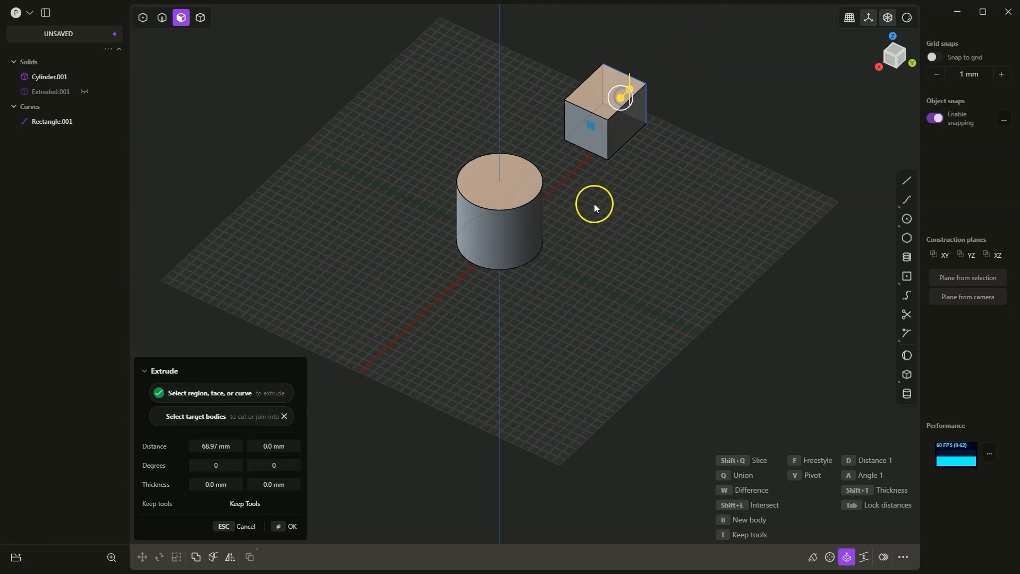
# - Extrude a second block, match its end to the cylinder wall, and pull it back
pyautogui.click(288, 526)
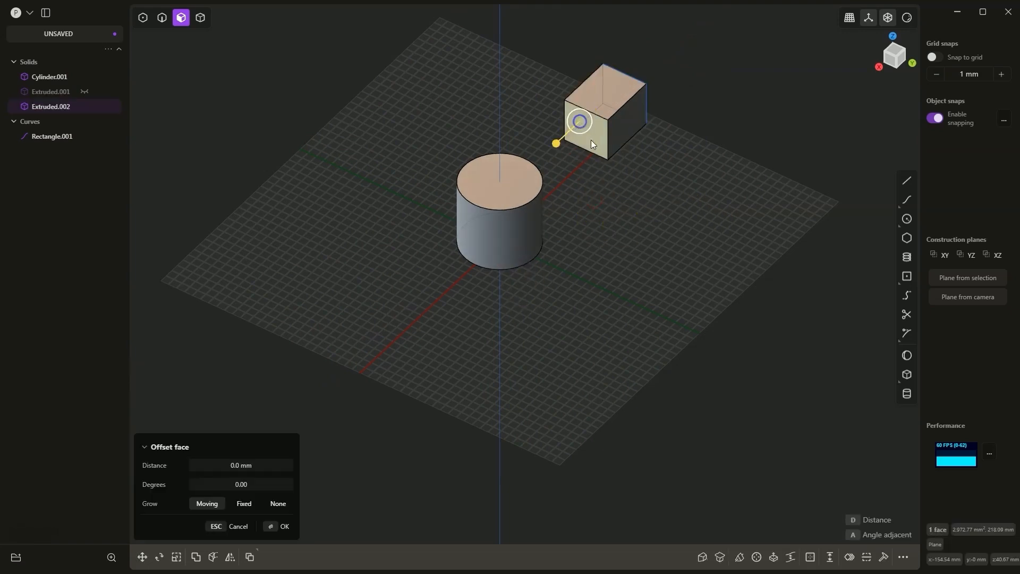
pyautogui.moveTo(578, 122); pyautogui.dragTo(557, 143)
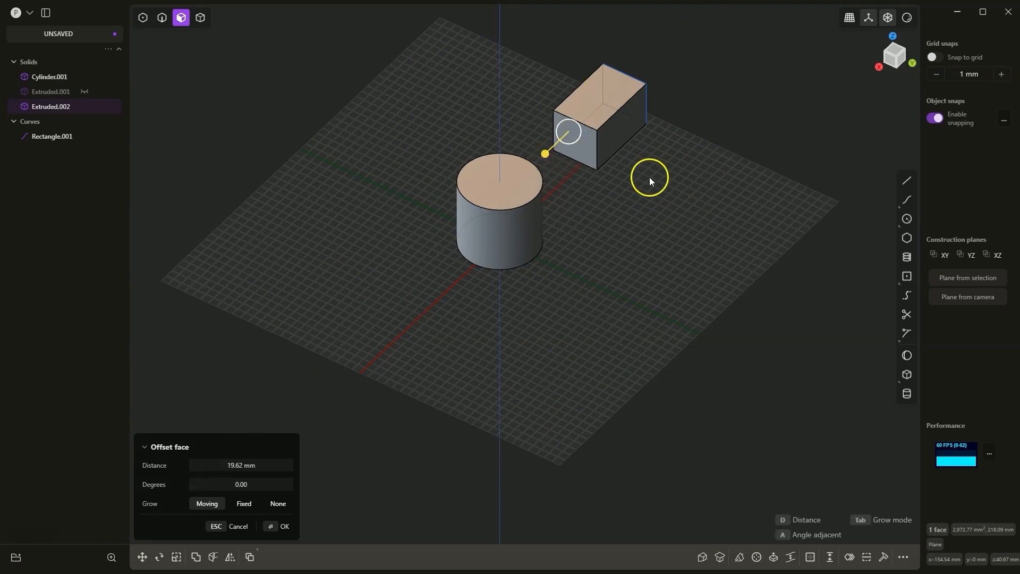
pyautogui.moveTo(646, 208)
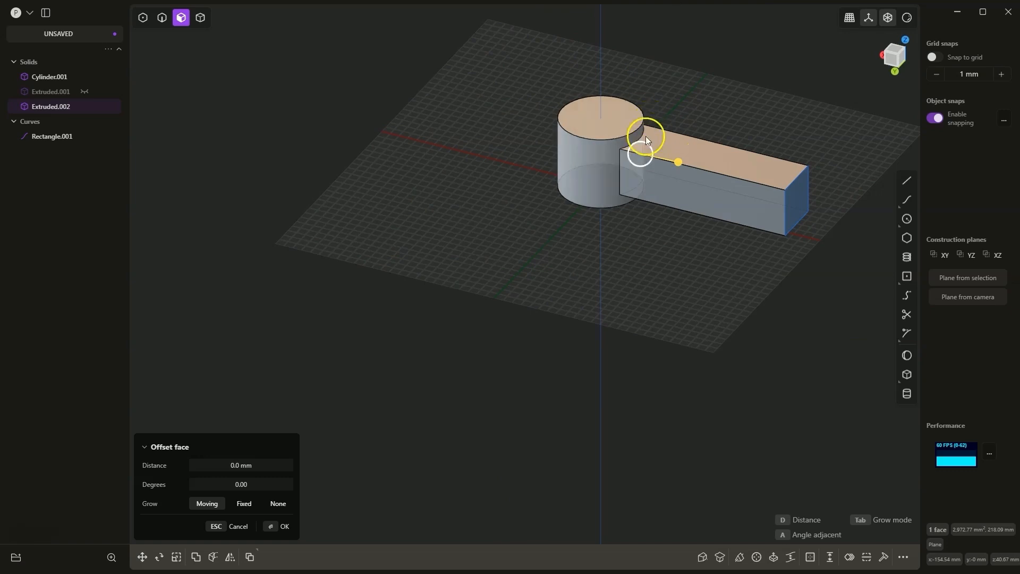
pyautogui.moveTo(607, 172)
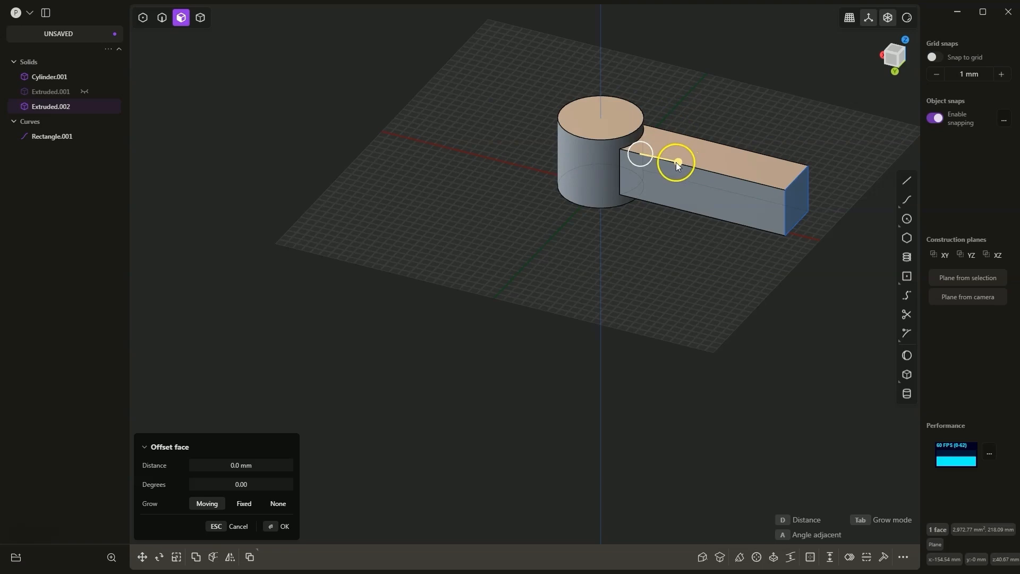
pyautogui.moveTo(677, 162); pyautogui.dragTo(710, 177)
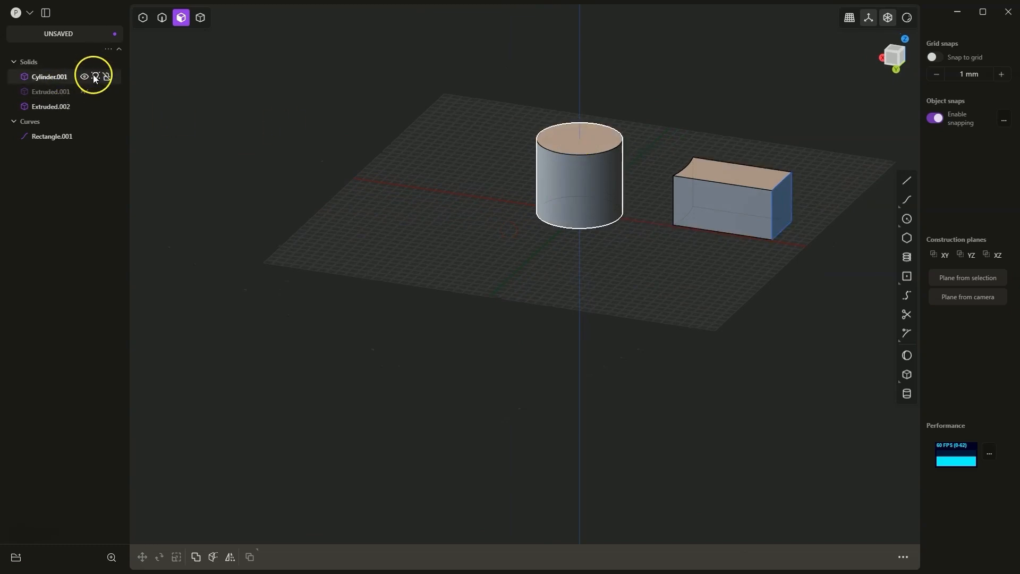
# - Hide Cylinder.001 and place a sphere's centre near the grid origin
pyautogui.click(83, 76)
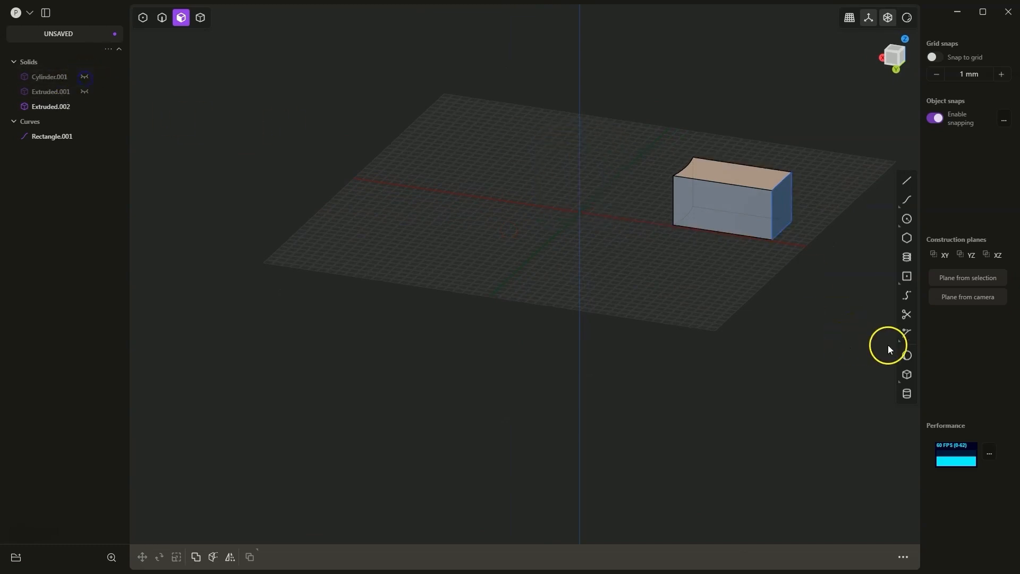
pyautogui.click(906, 354)
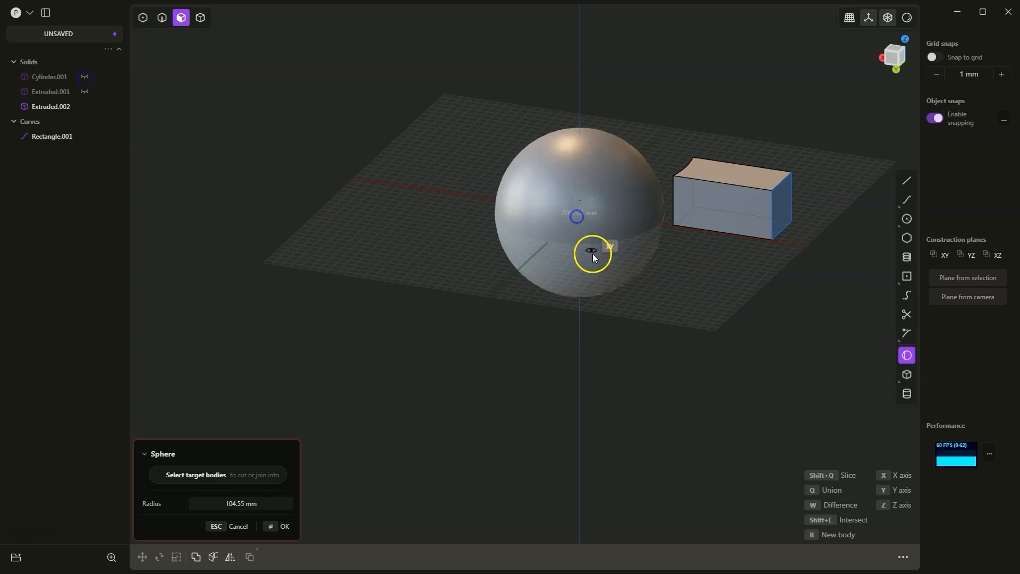